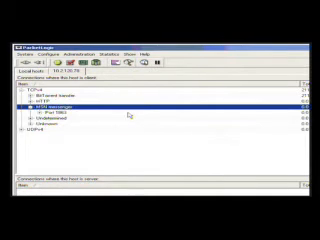
Expand a flow and its nested entry in the tree list to reveal per-flow detail rows
left_click(44, 110)
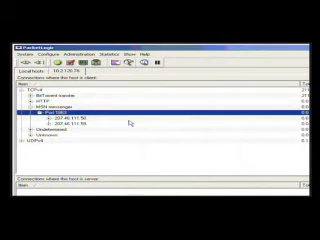
left_click(46, 116)
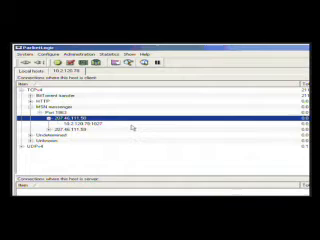